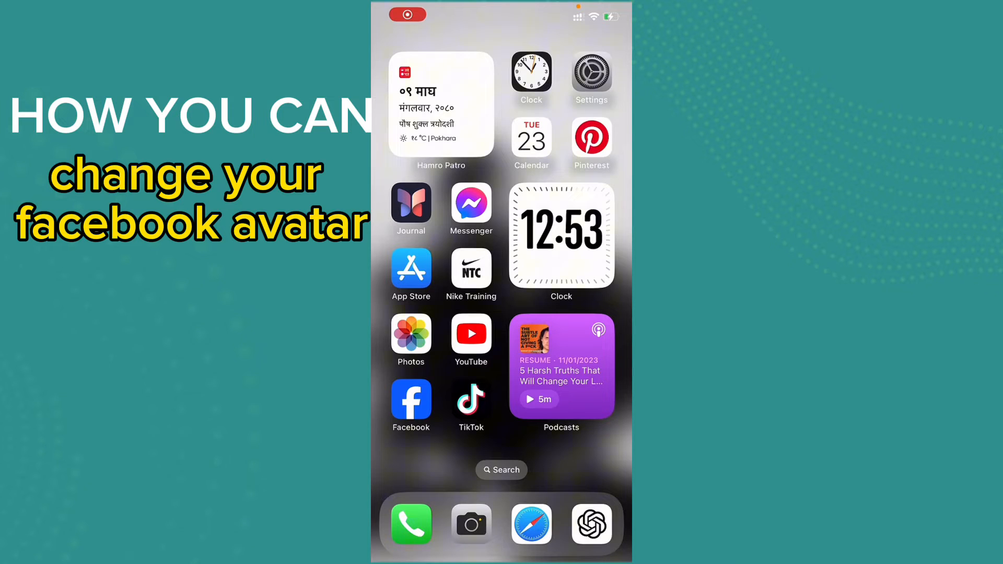
Launch Facebook from the home screen and reach the Edit Profile page.
click(411, 407)
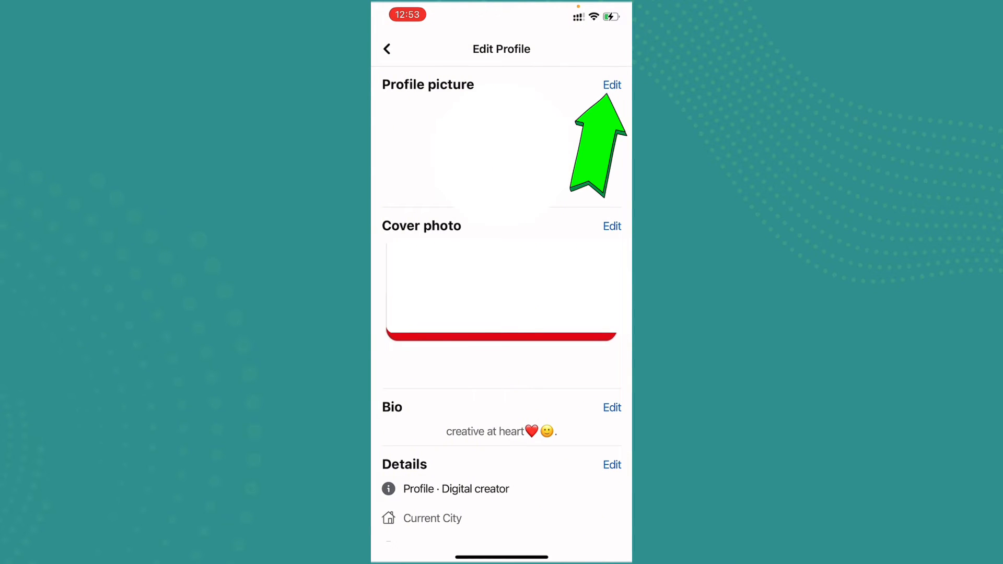
Edit the profile picture and choose Create avatar profile picture.
click(611, 84)
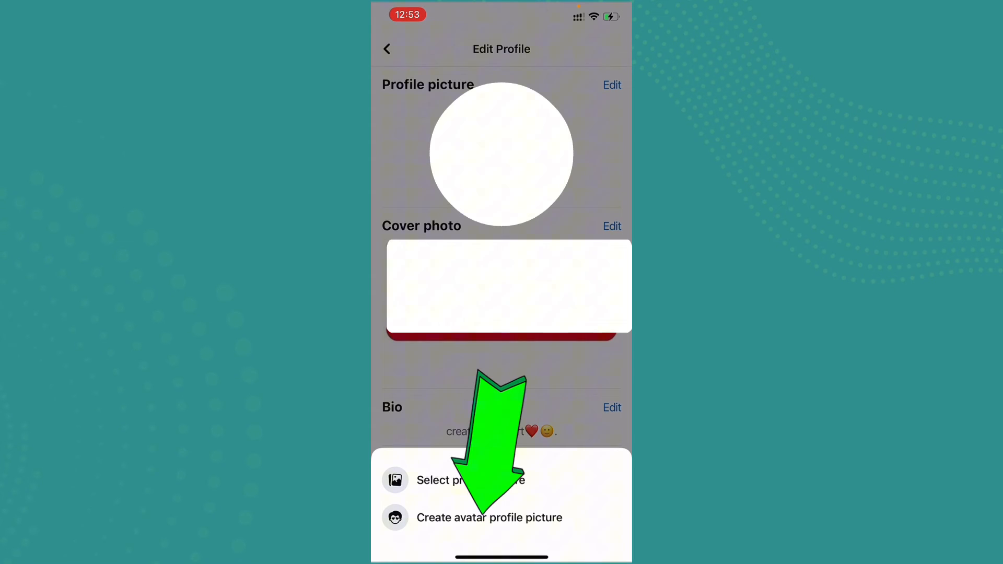
click(490, 517)
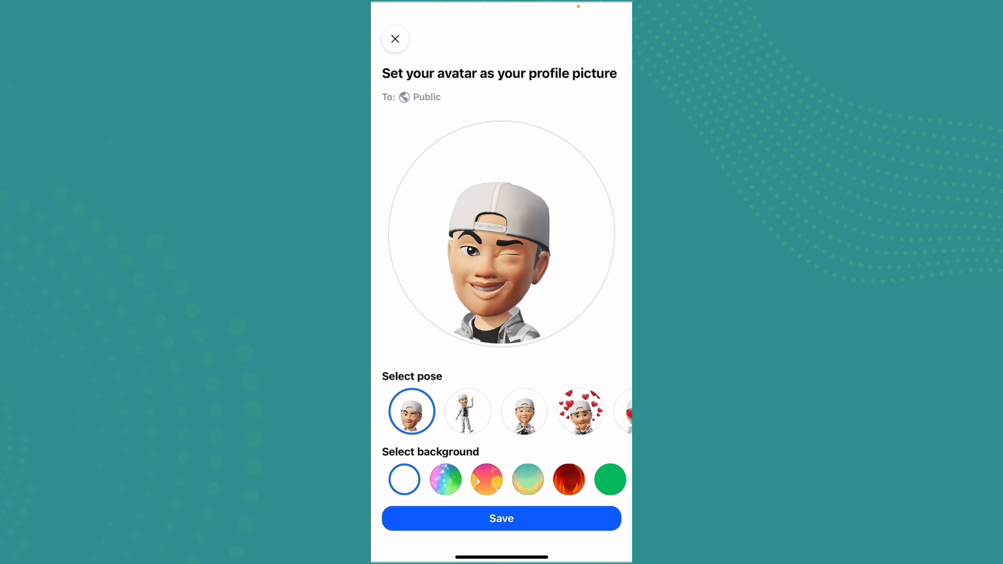
Select the praying-hands pose for the avatar, replacing the winking pose.
click(467, 411)
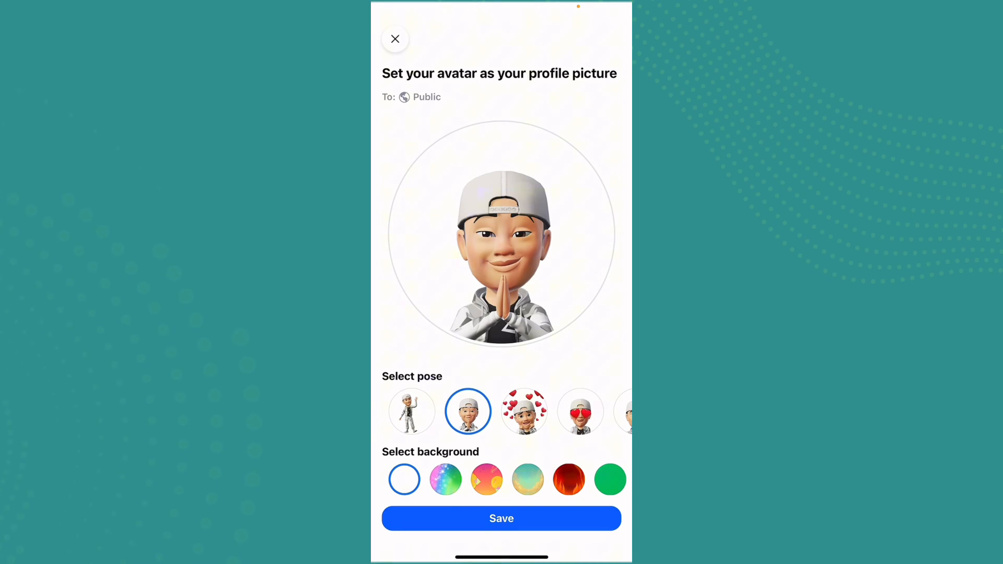